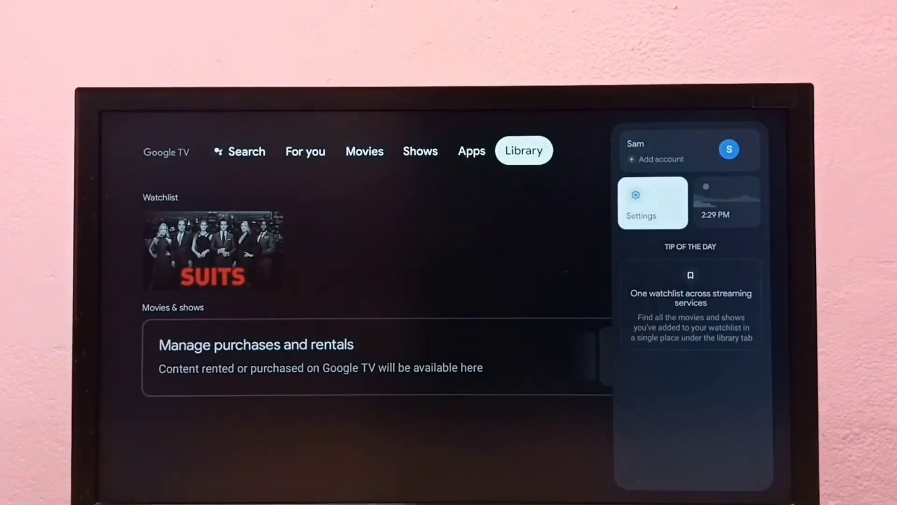
# Select the Settings tile from the home screen profile panel.
pyautogui.click(652, 202)
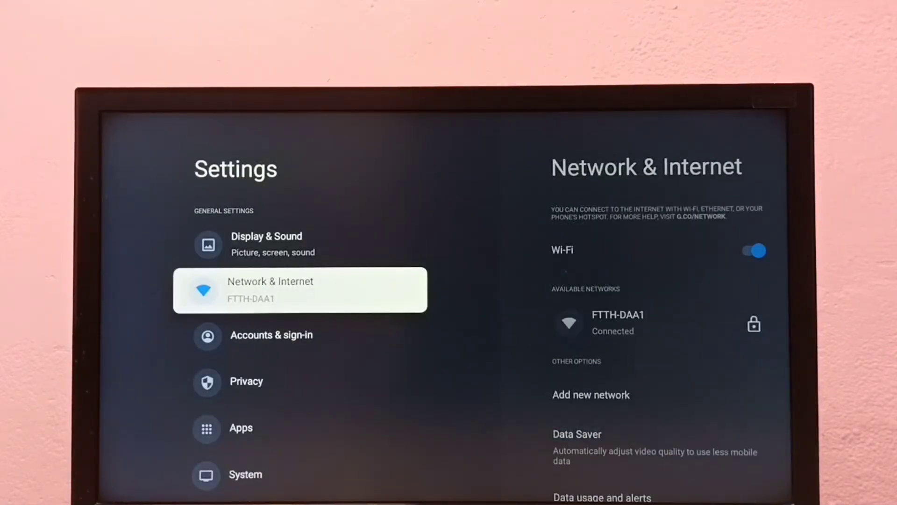
# Enter Network & Internet and highlight Data usage and alerts.
pyautogui.click(299, 289)
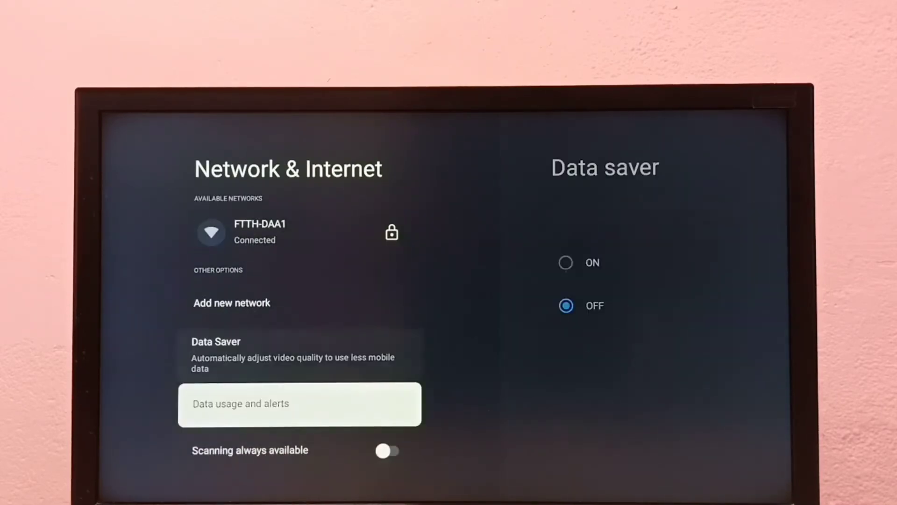
pyautogui.click(299, 403)
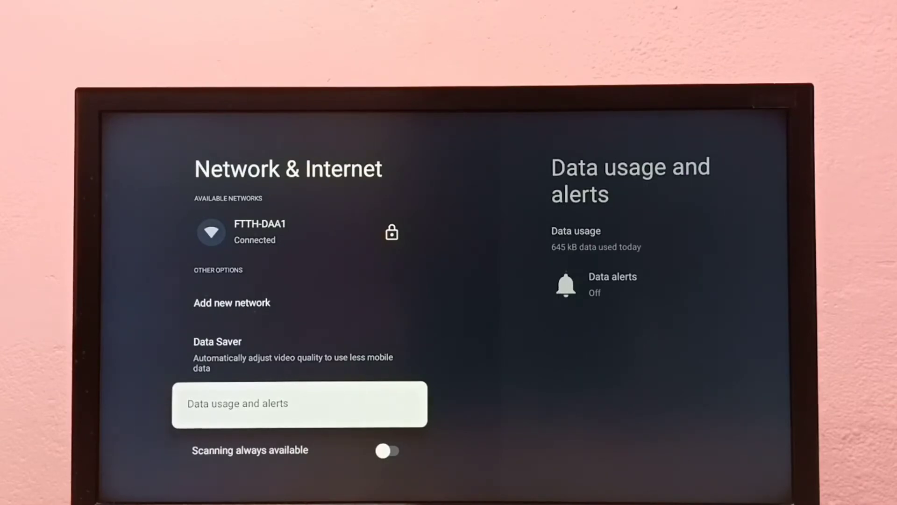
# Select Data usage and alerts to view its data alert options.
pyautogui.click(299, 403)
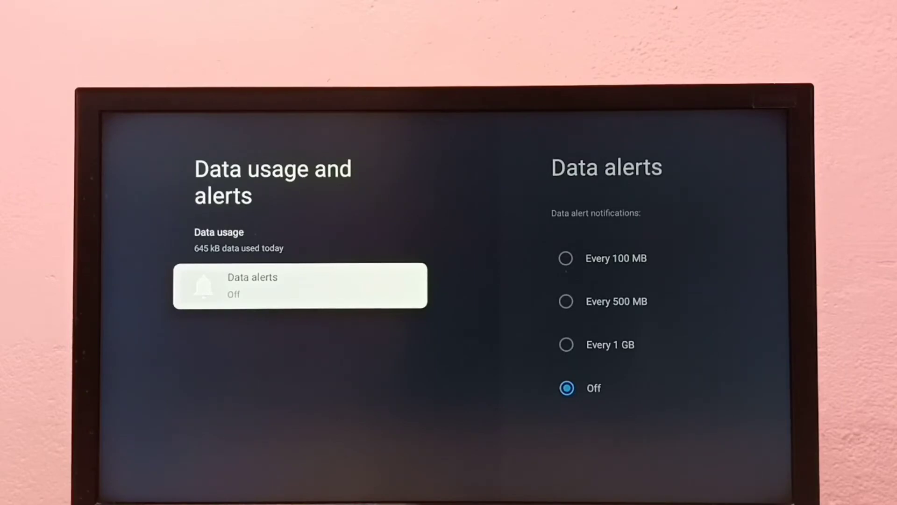
# Choose Every 100 MB as the data alert threshold.
pyautogui.click(299, 285)
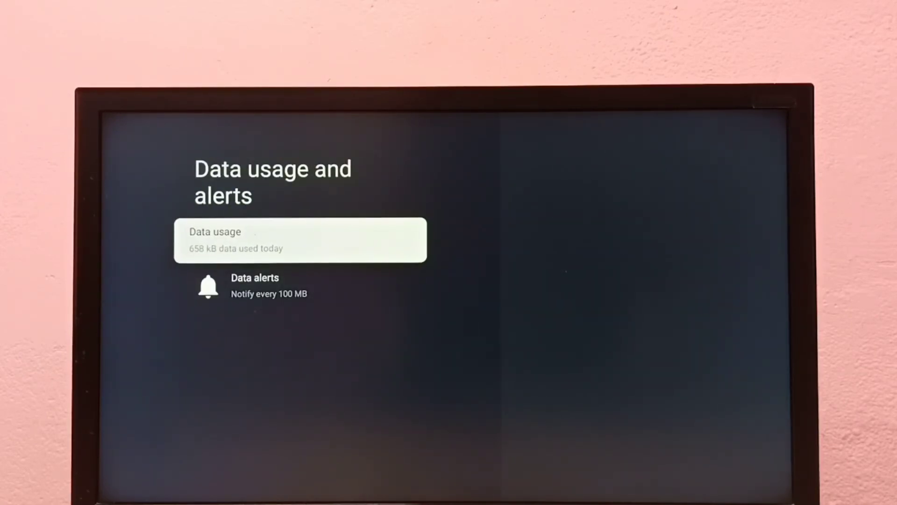
# Switch data alerts to Off, then go back to Network & Internet.
pyautogui.click(254, 286)
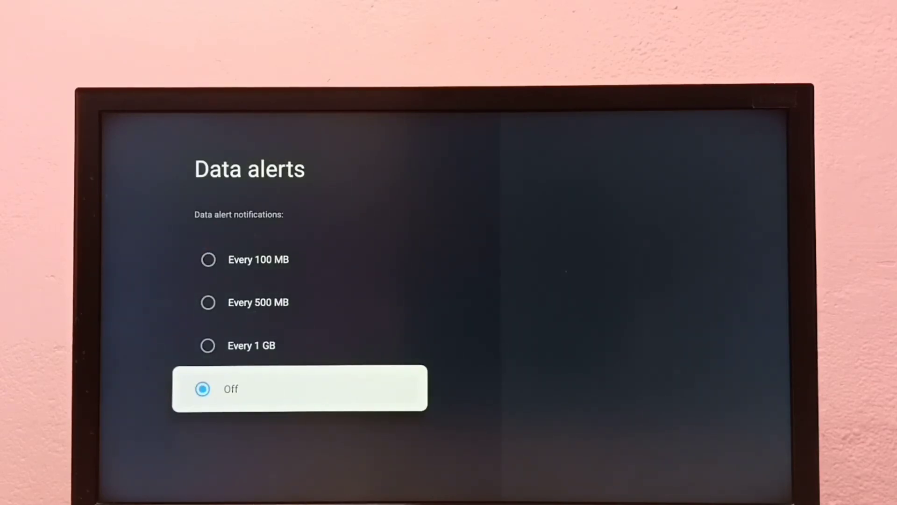
pyautogui.press('Back')
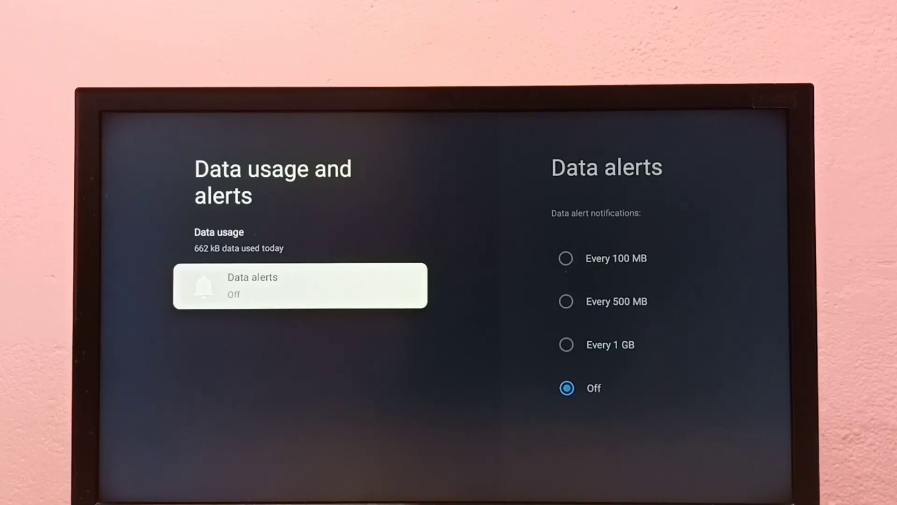
pyautogui.press('Back')
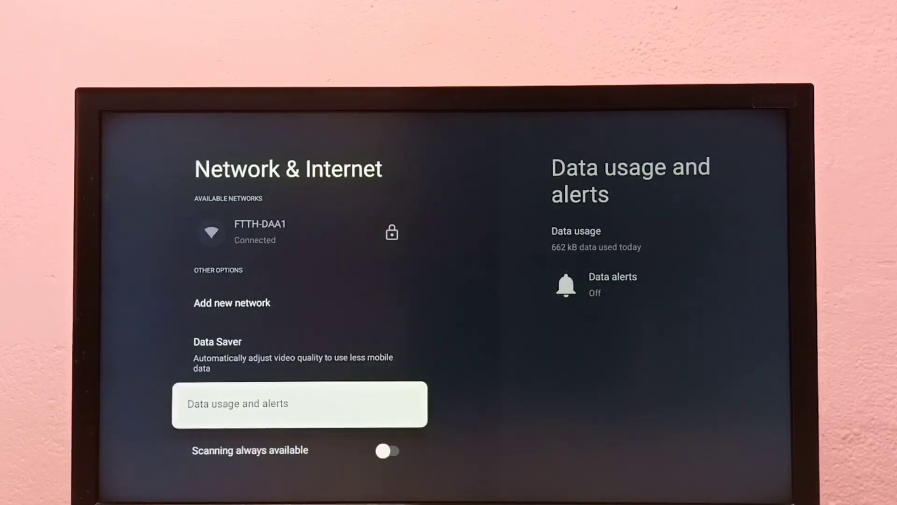